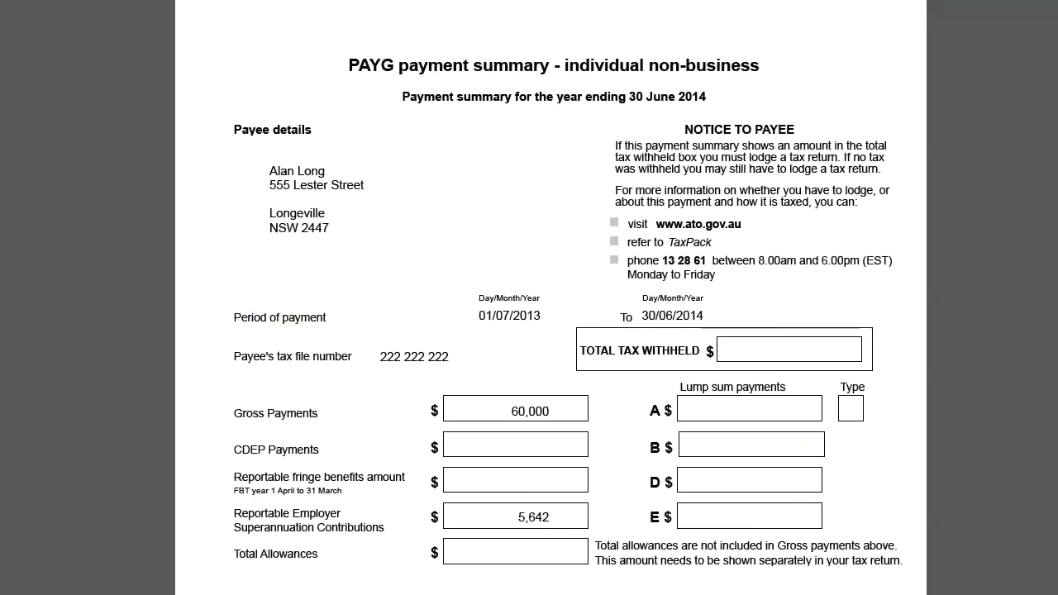
Review the sample PAYG payment summary, then launch the Payment Summary Assistant from Print Payment Summaries.
left_click_drag(579, 318, 885, 380)
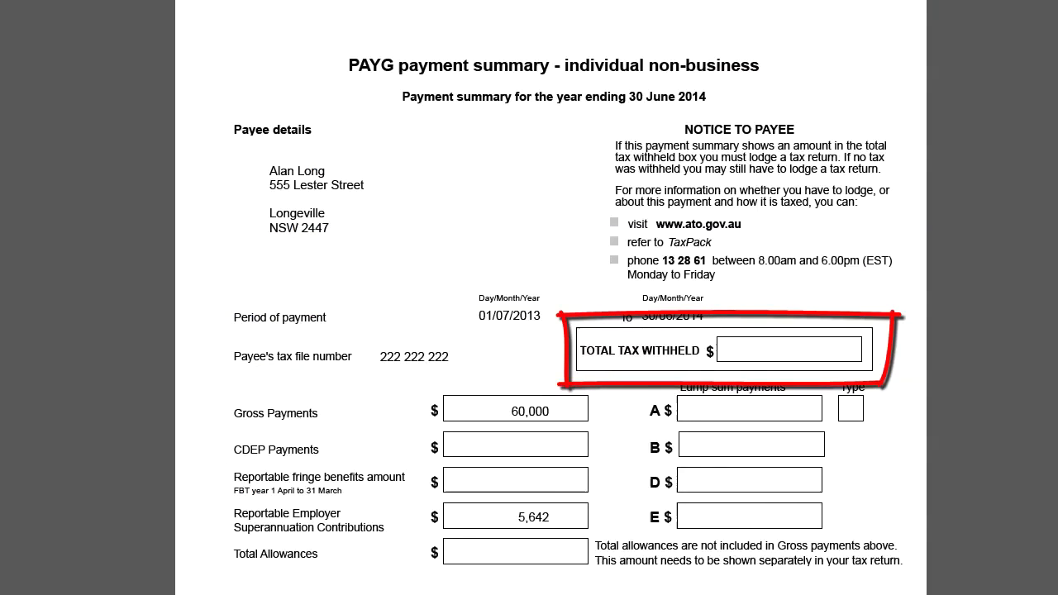
scroll("down", 3)
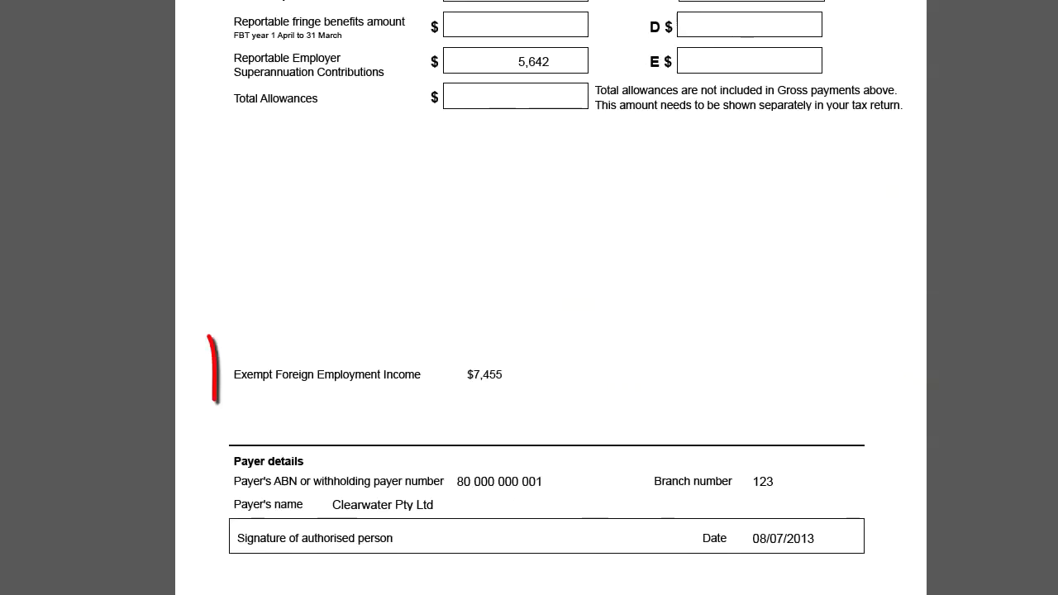
left_click_drag(211, 339, 543, 405)
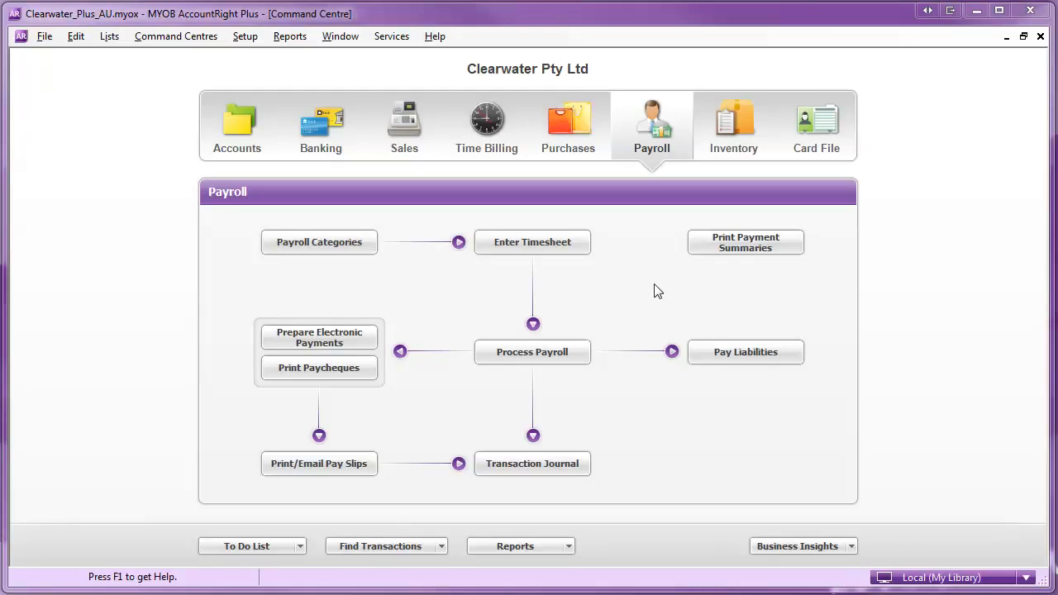
mouse_move(744, 241)
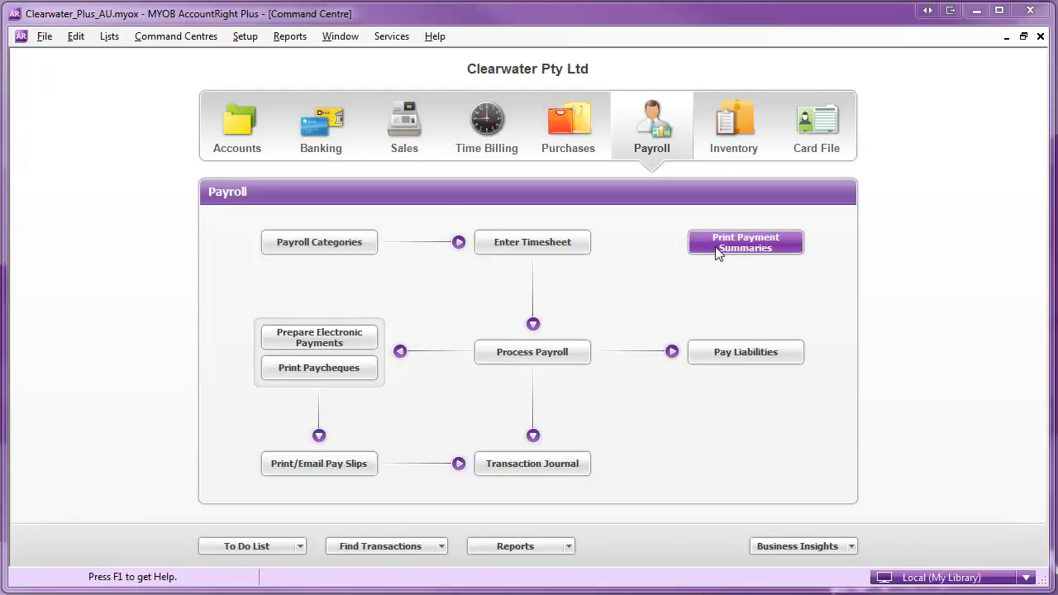
left_click(744, 242)
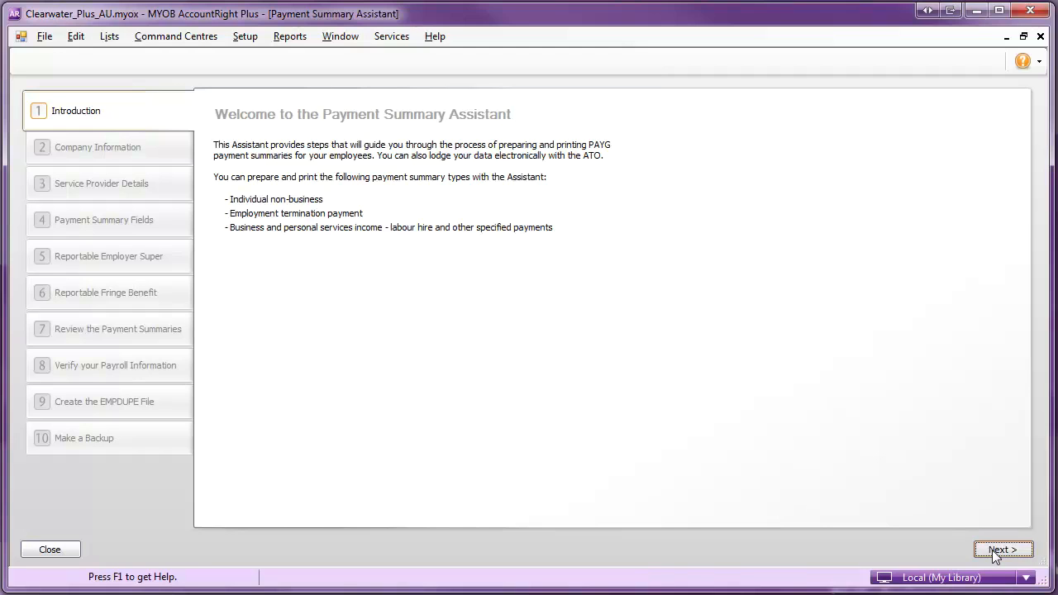
Advance past Introduction and Company Information to Payment Summary Fields and inspect Exempt Foreign Income's links.
left_click(1001, 549)
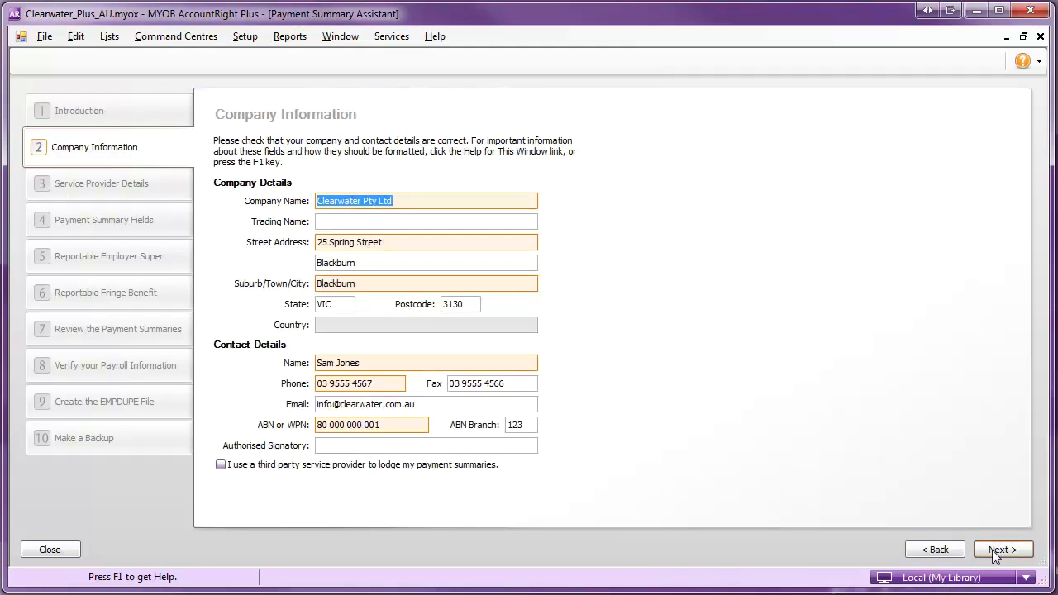
left_click(1002, 549)
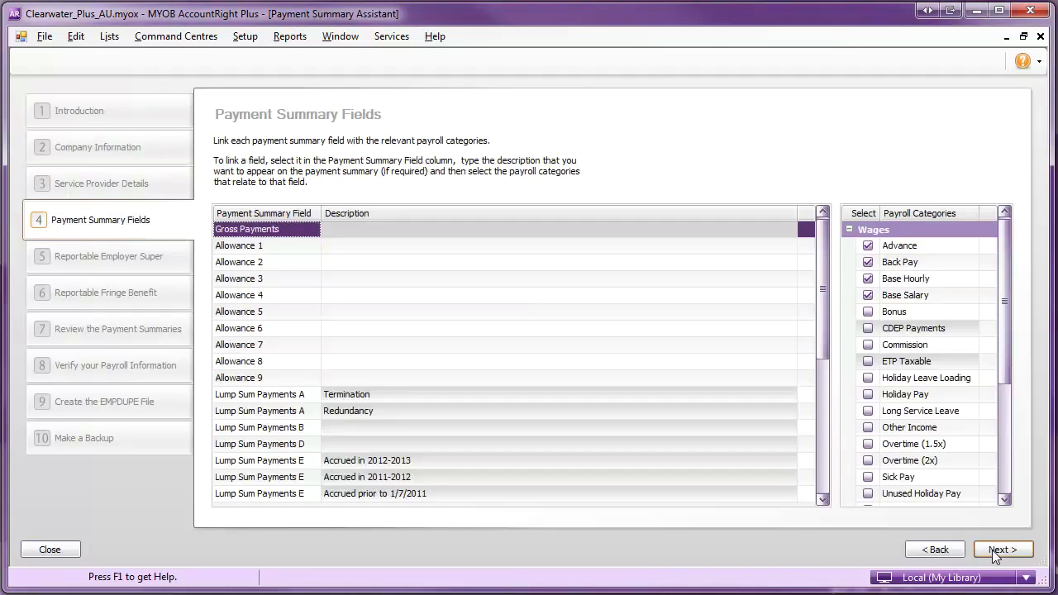
scroll("down", 3)
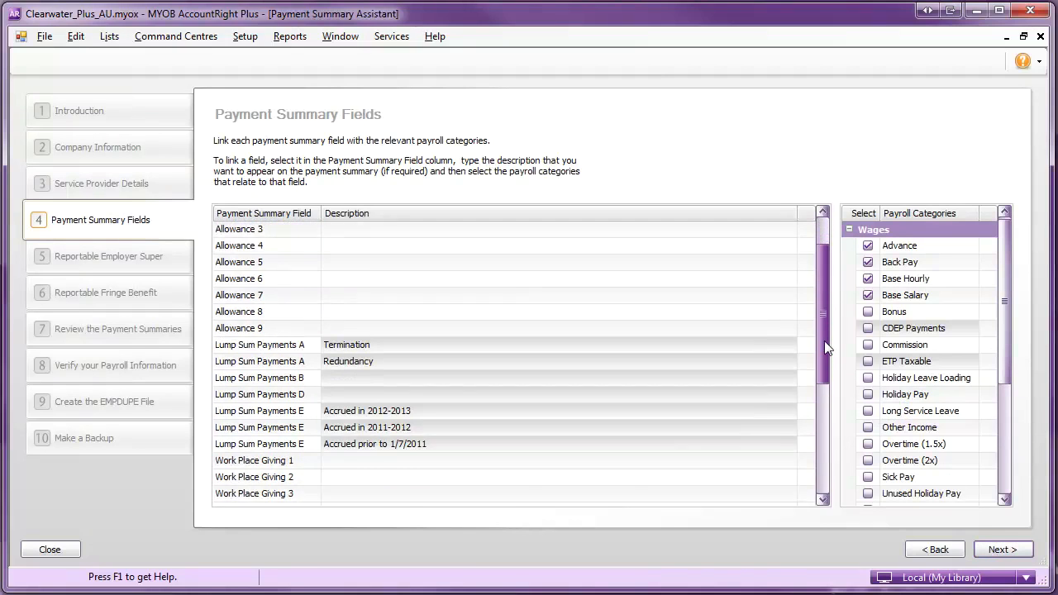
scroll("down", 3)
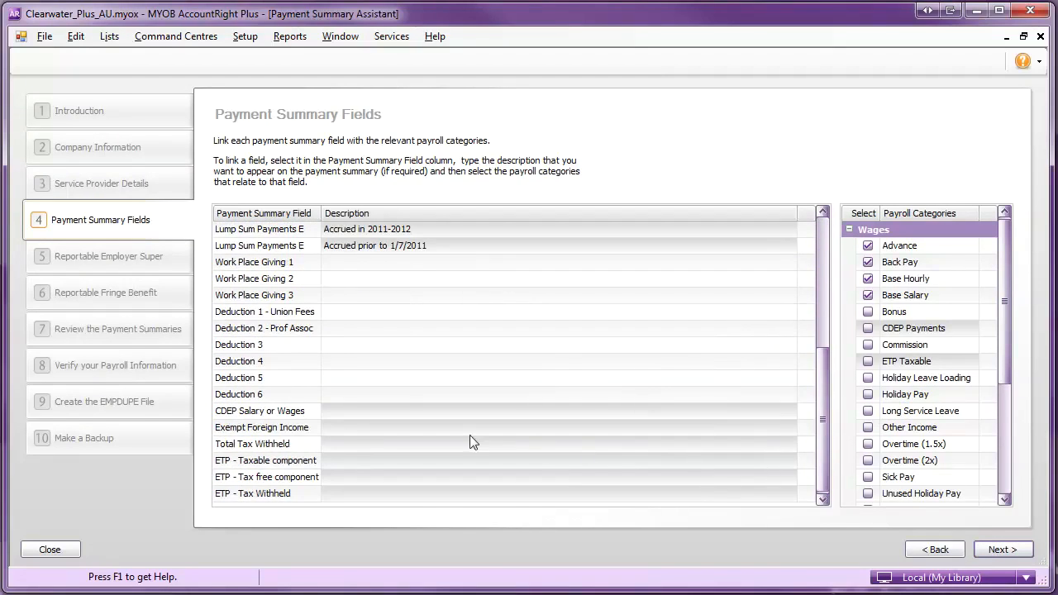
left_click(262, 426)
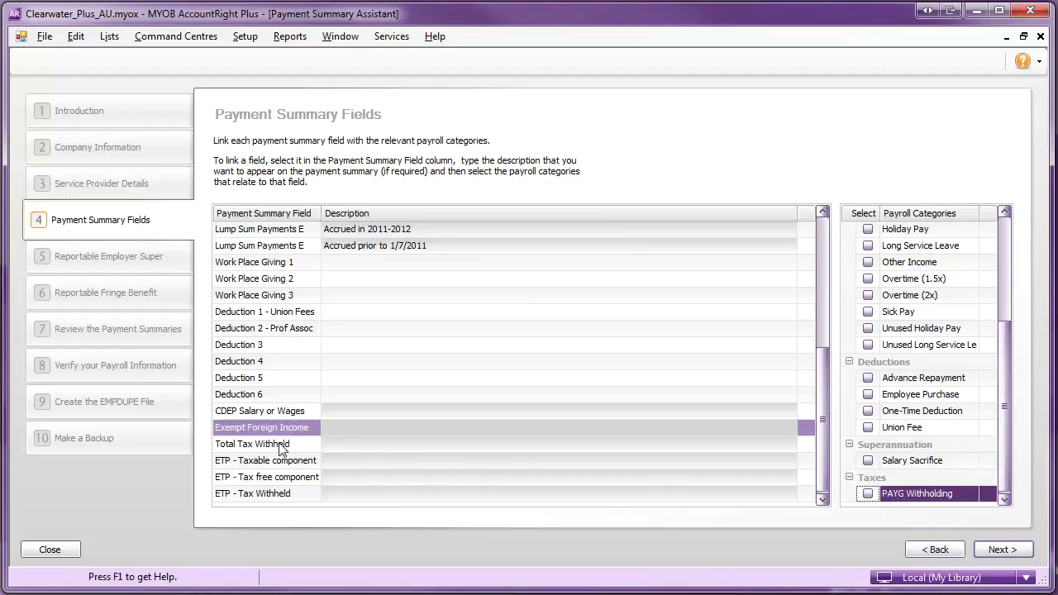
Select Total Tax Withheld and tick PAYG Withholding under Taxes as its linked payroll category.
left_click(251, 444)
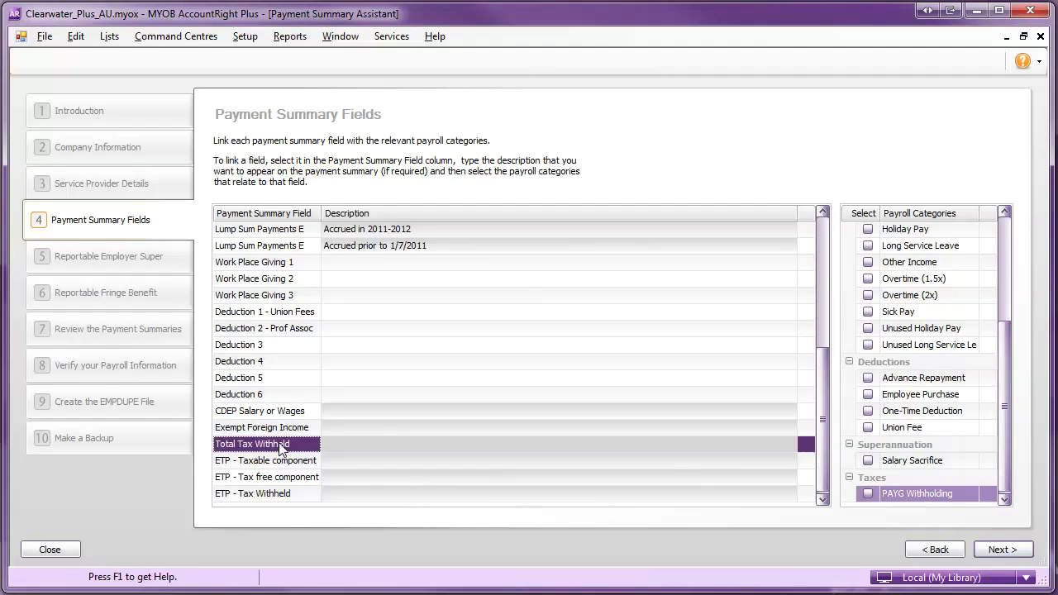
mouse_move(674, 476)
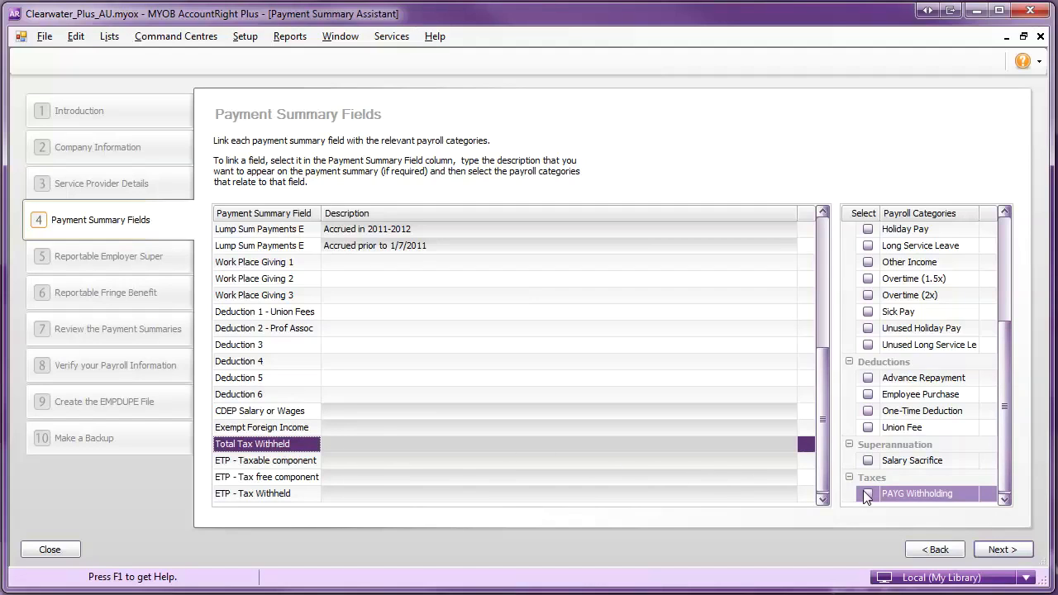
left_click(866, 492)
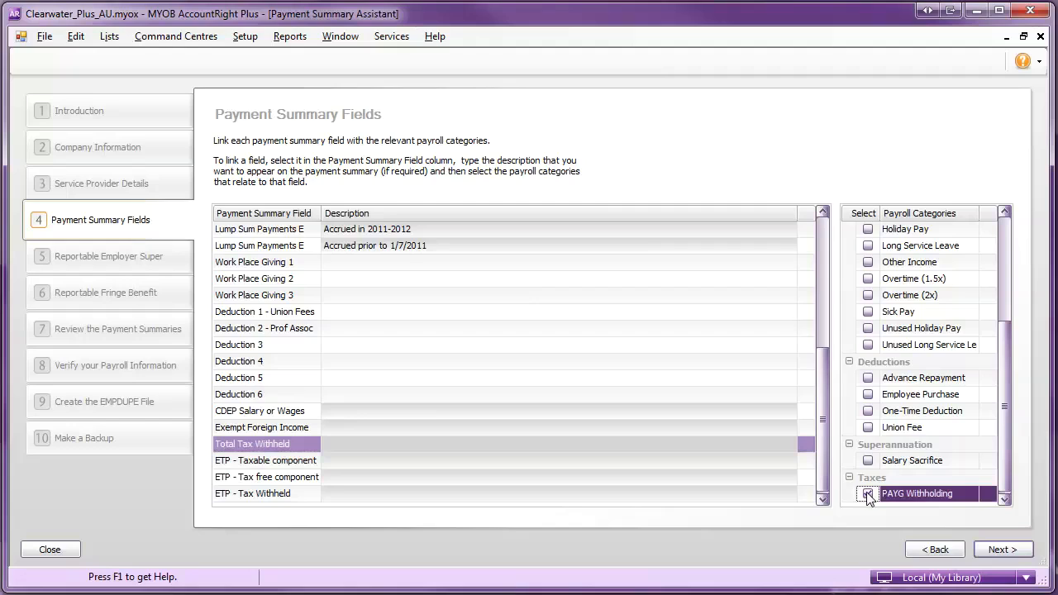